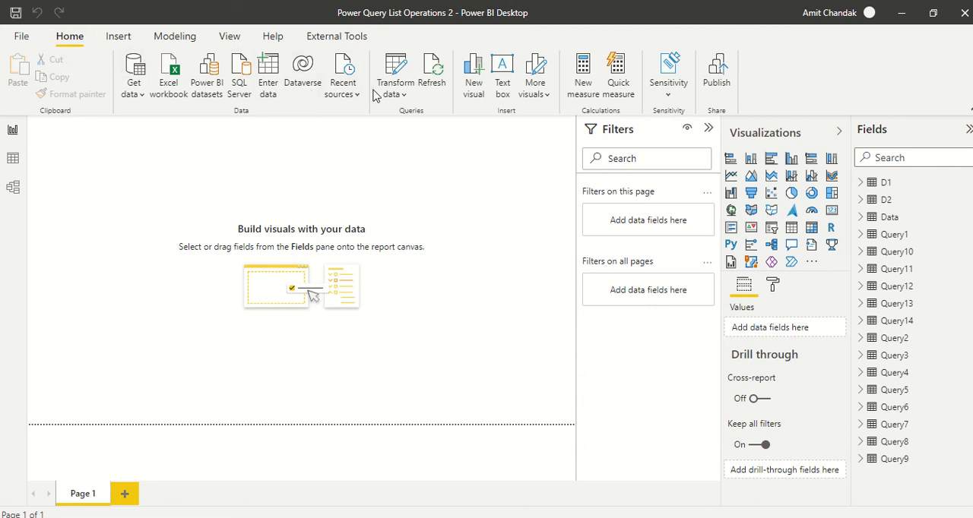
- Open the Power Query Editor via Transform data on the Home ribbon
{"action": "left_click", "coordinate": [395, 95]}
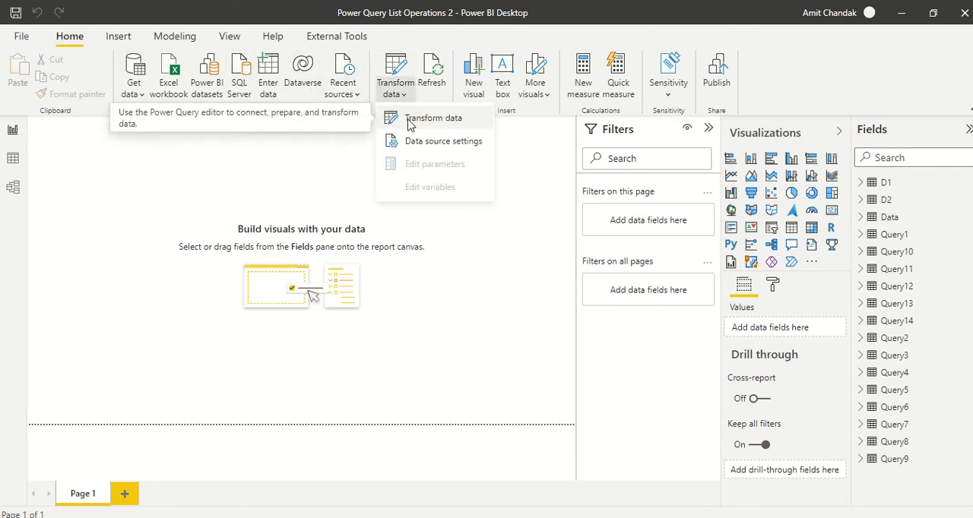
{"action": "left_click", "coordinate": [432, 118]}
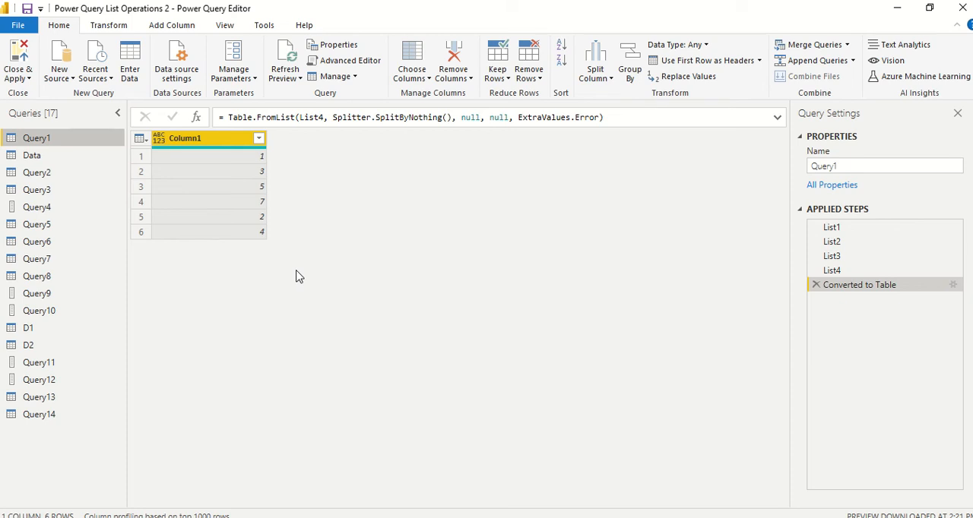
{"action": "mouse_move", "coordinate": [155, 133]}
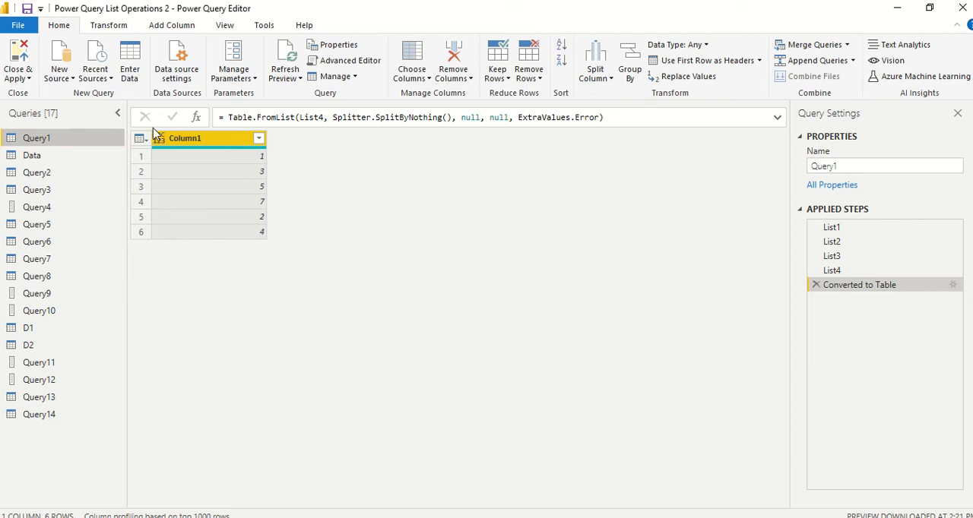
- Create a new blank query (Query15) and open it in the Advanced Editor
{"action": "left_click", "coordinate": [58, 61]}
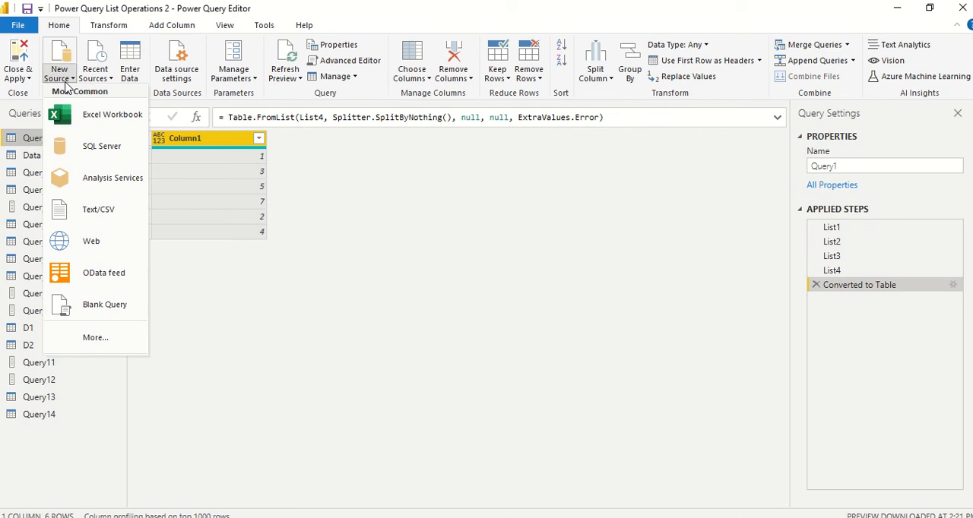
{"action": "left_click", "coordinate": [103, 304]}
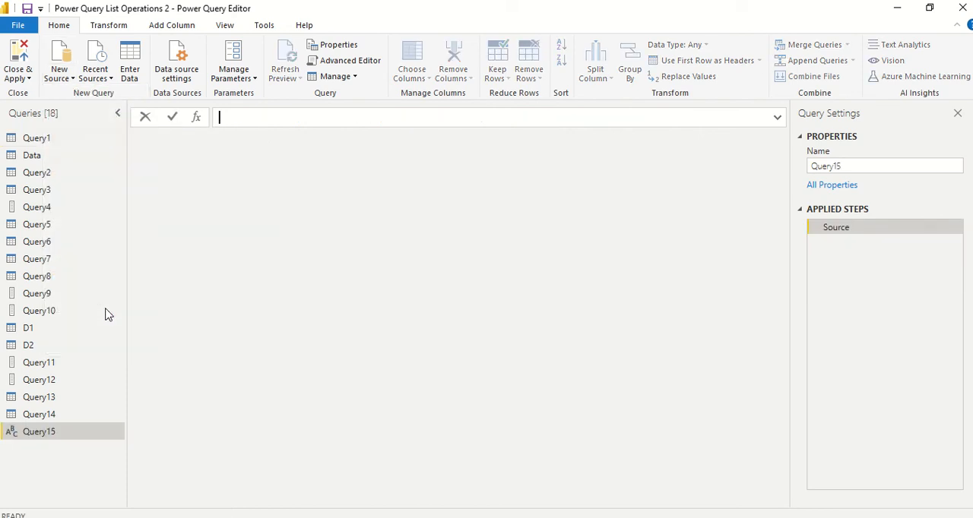
{"action": "right_click", "coordinate": [40, 432]}
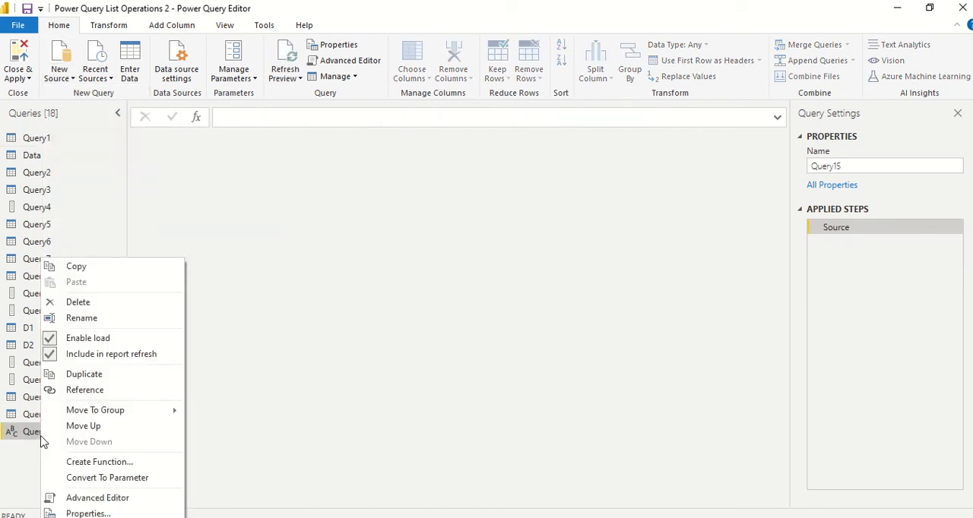
{"action": "left_click", "coordinate": [97, 498]}
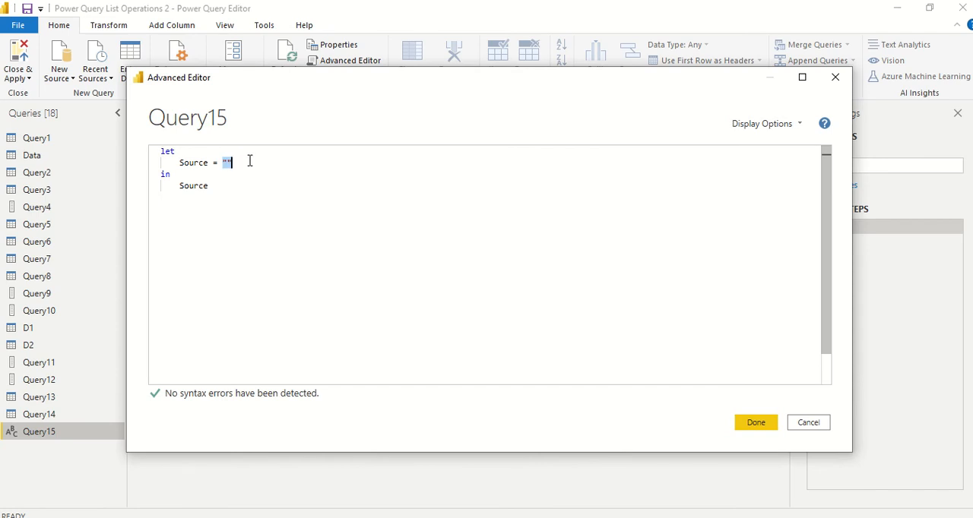
- Write Source = List.PositionOf({1,2,3,4,5},3) as the query's code
{"action": "type", "text": "List"}
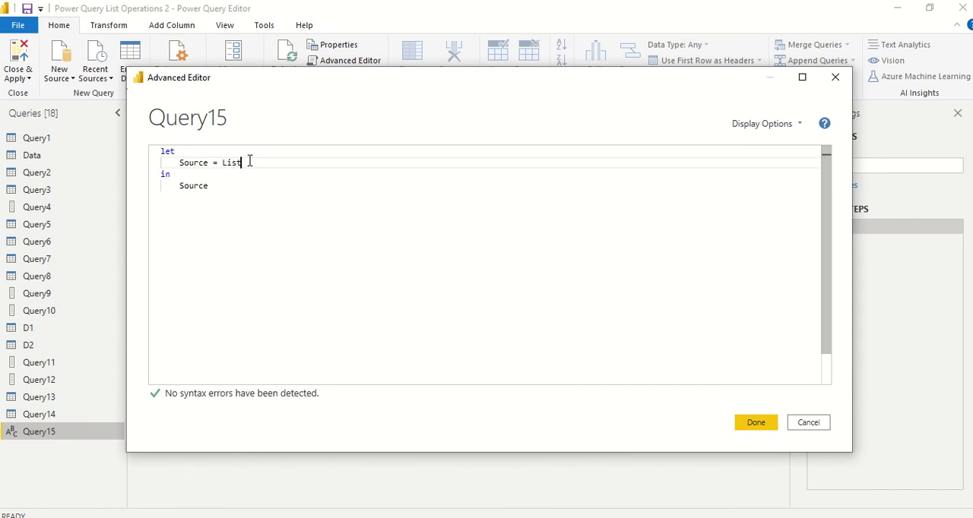
{"action": "type", "text": ".Posit"}
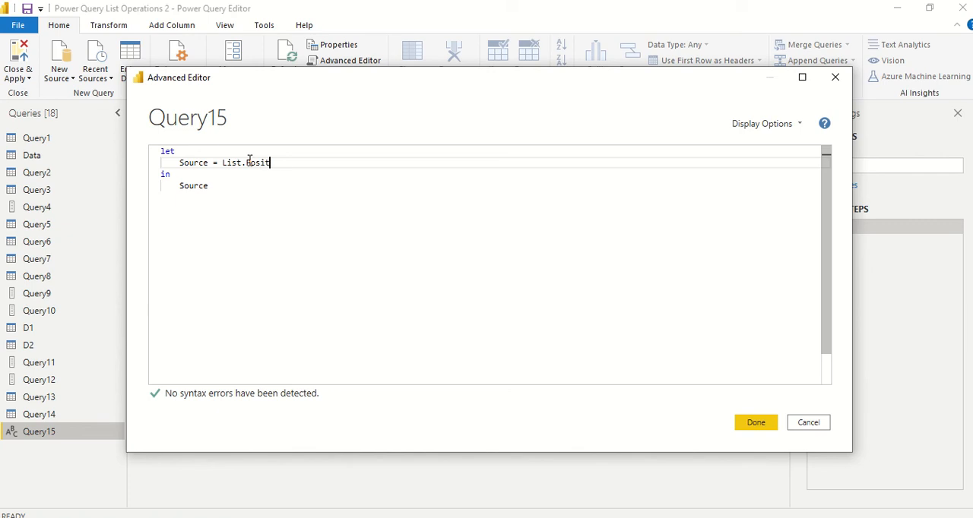
{"action": "type", "text": "ion"}
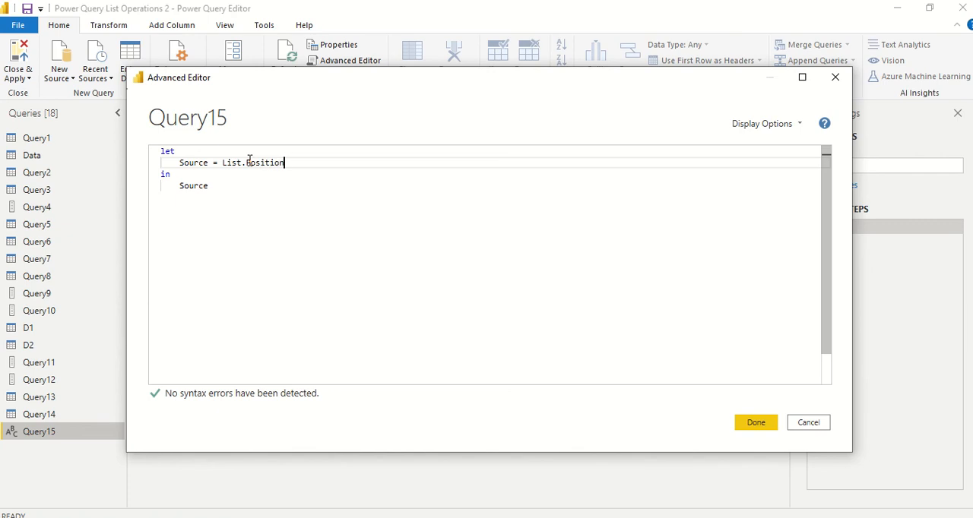
{"action": "type", "text": "Of()"}
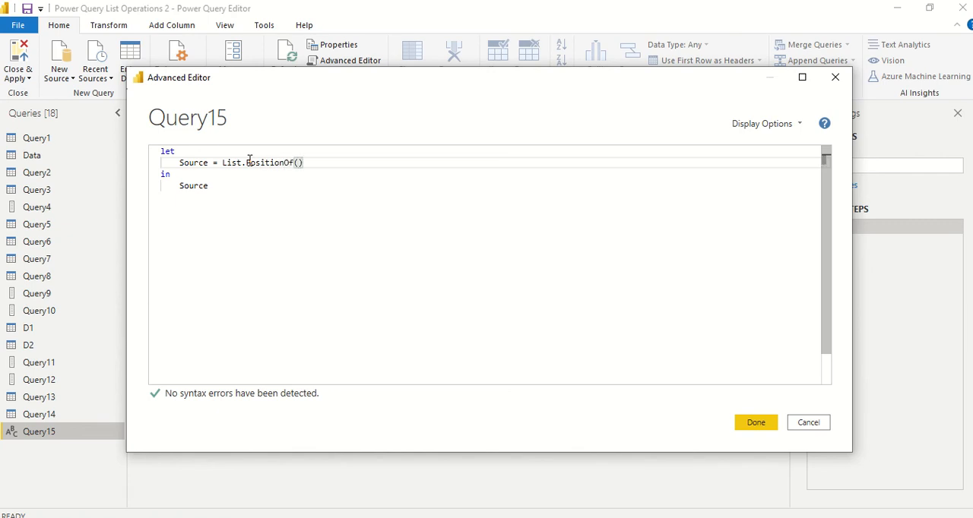
{"action": "type", "text": "{}"}
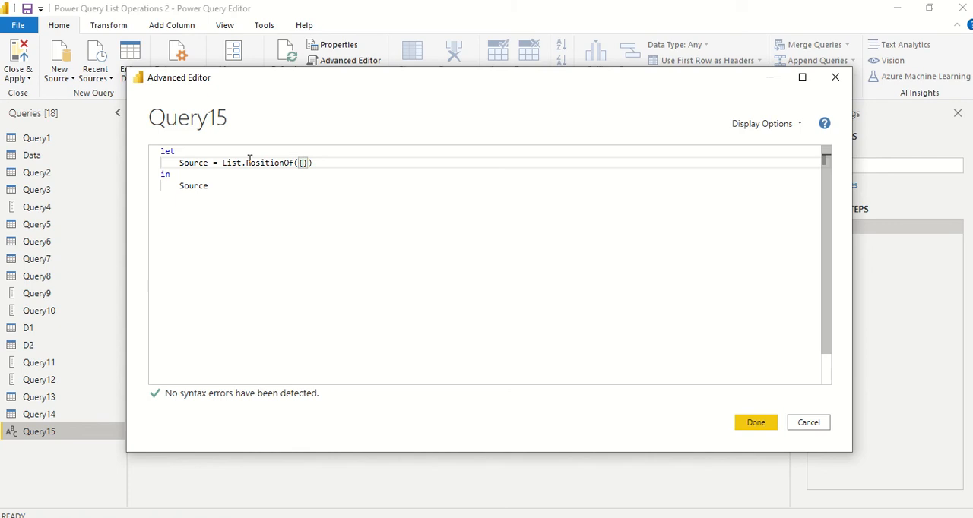
{"action": "type", "text": "1,2,3"}
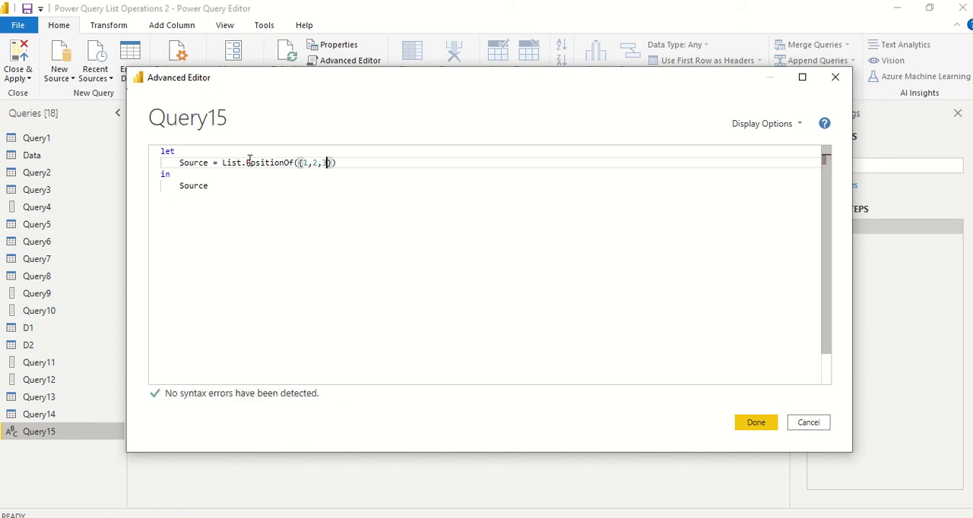
{"action": "type", "text": "3,4,5"}
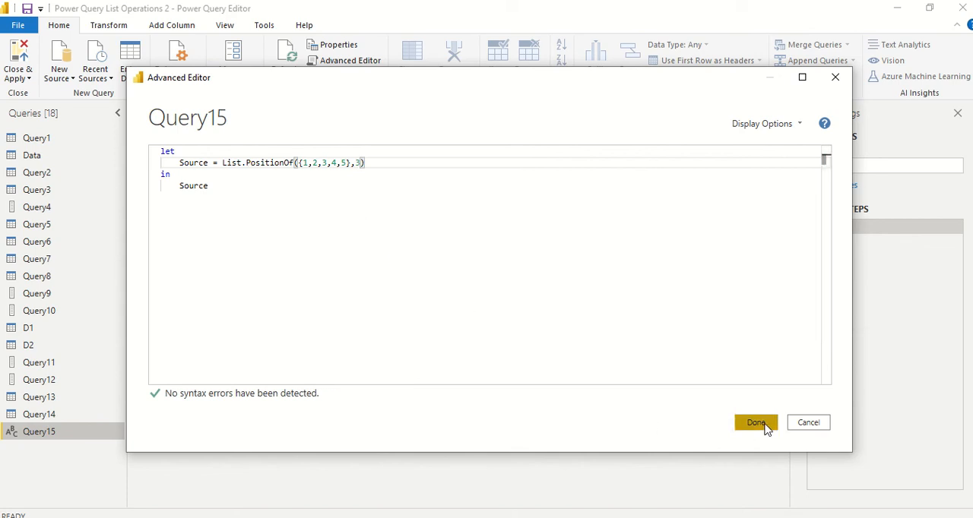
- Commit the code so Query15 returns 2, then revisit the formula bar expression
{"action": "left_click", "coordinate": [754, 423]}
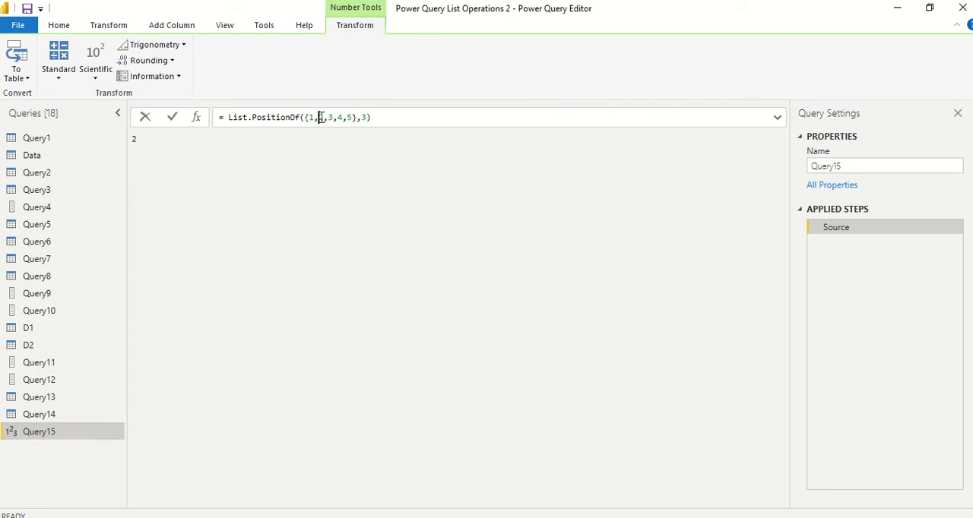
{"action": "type", "text": "2"}
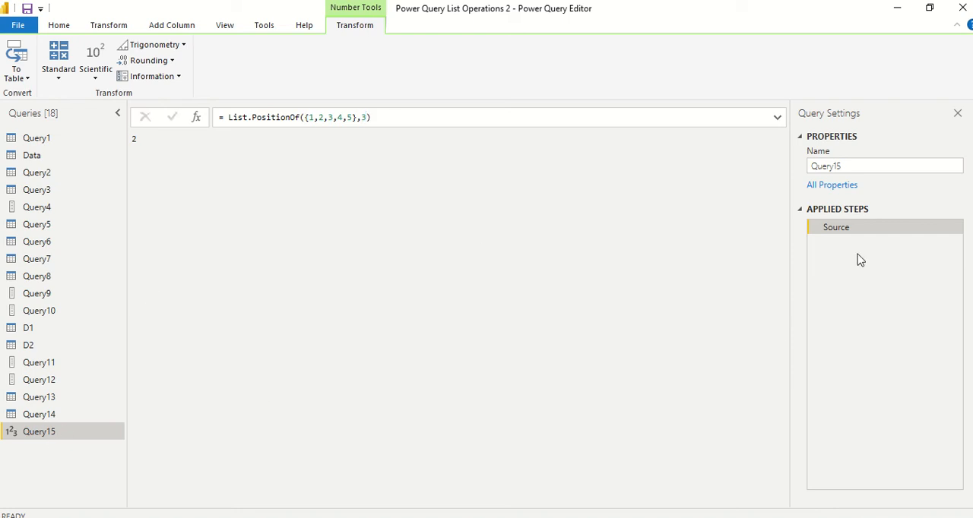
{"action": "left_click", "coordinate": [368, 117]}
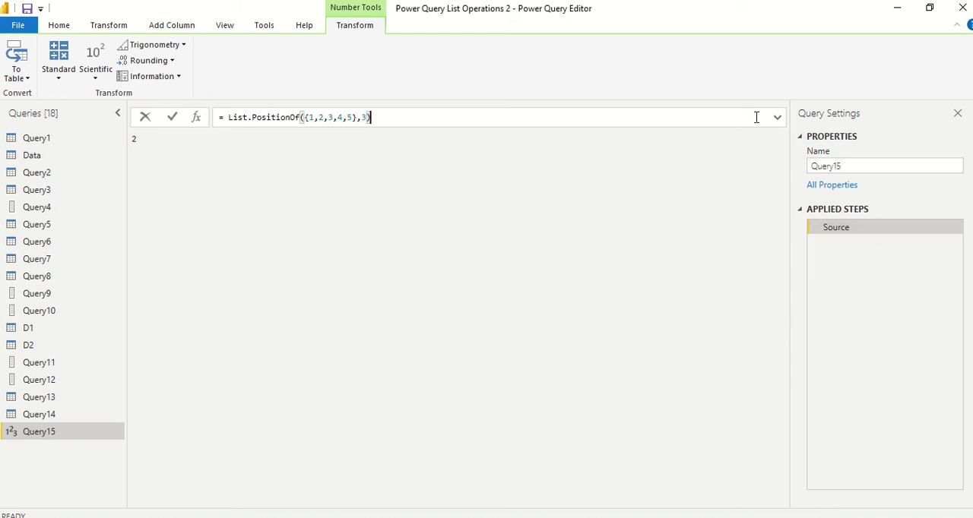
{"action": "mouse_move", "coordinate": [371, 137]}
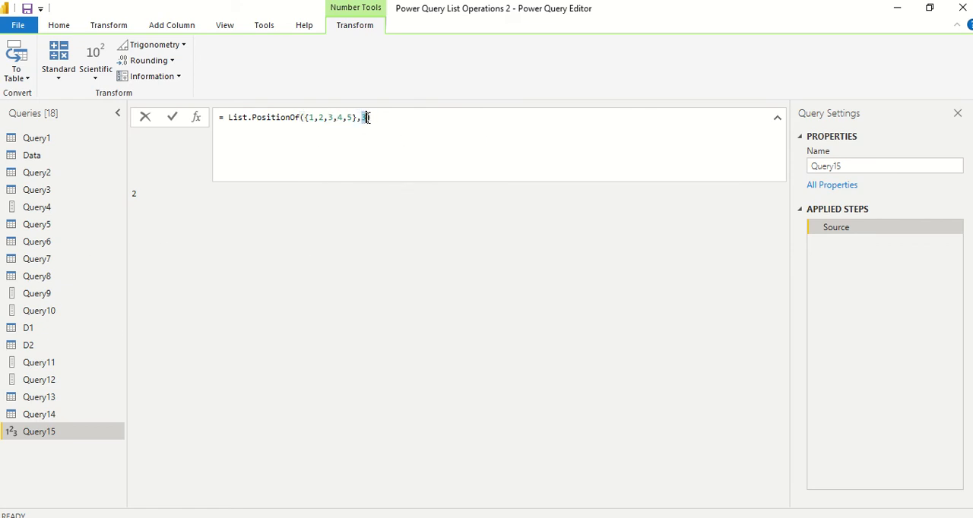
- Change the formula to List.PositionOf({"1","2","A","3","4","5"},"A"), returning 2
{"action": "type", "text": "0"}
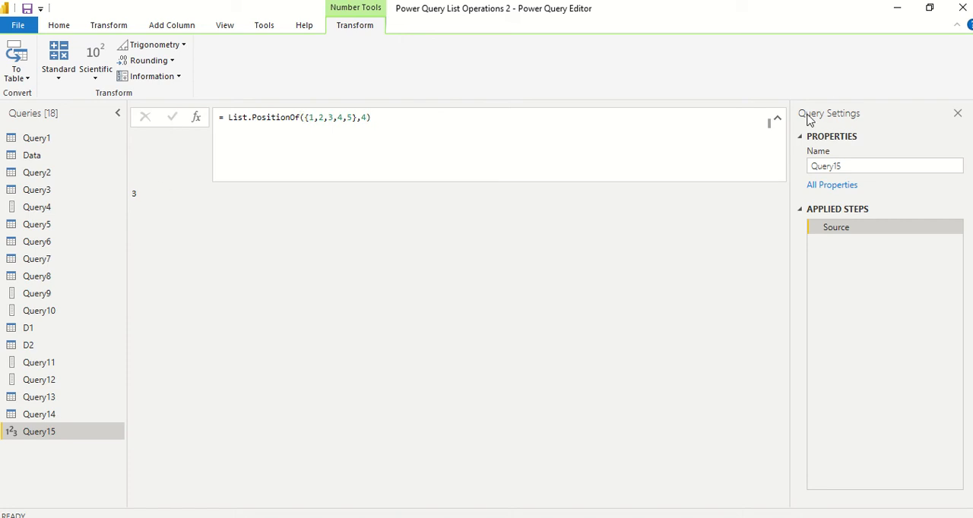
{"action": "left_click", "coordinate": [365, 117]}
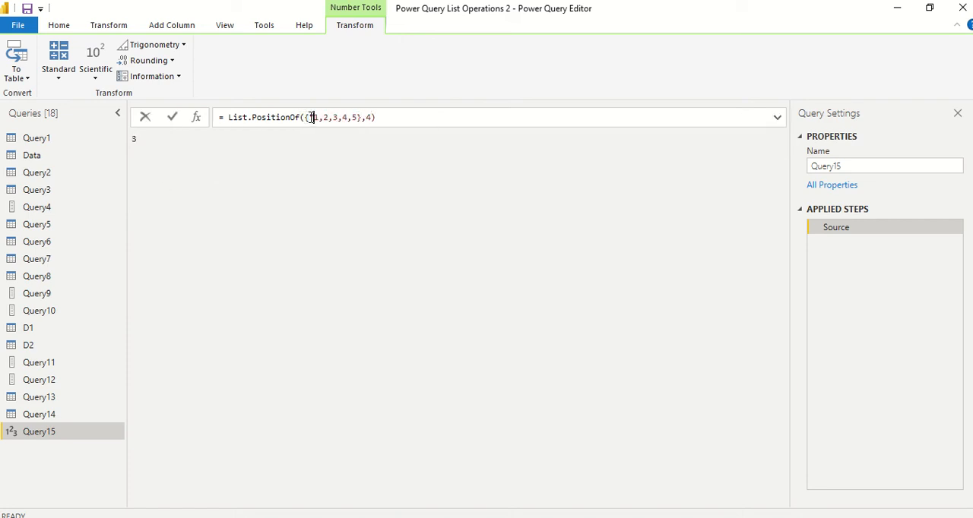
{"action": "type", "text": "\""}
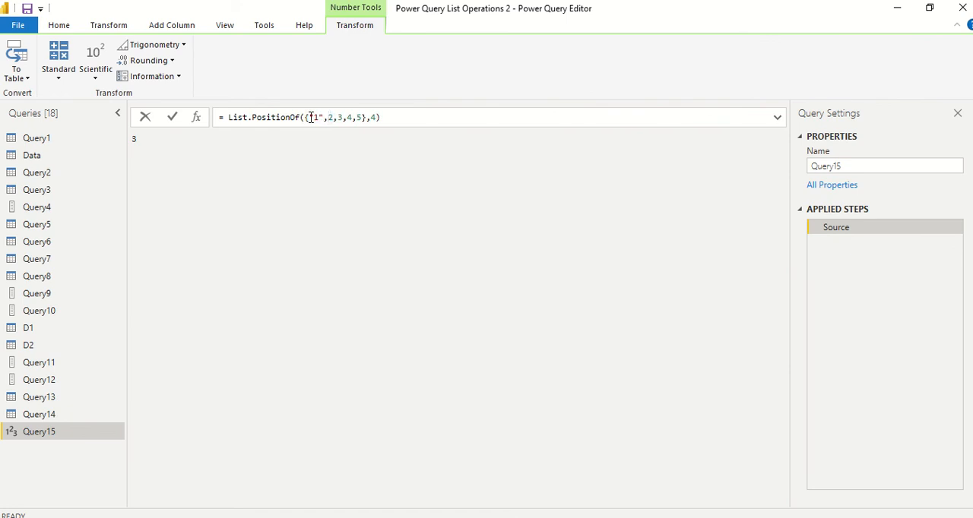
{"action": "type", "text": "\"2\""}
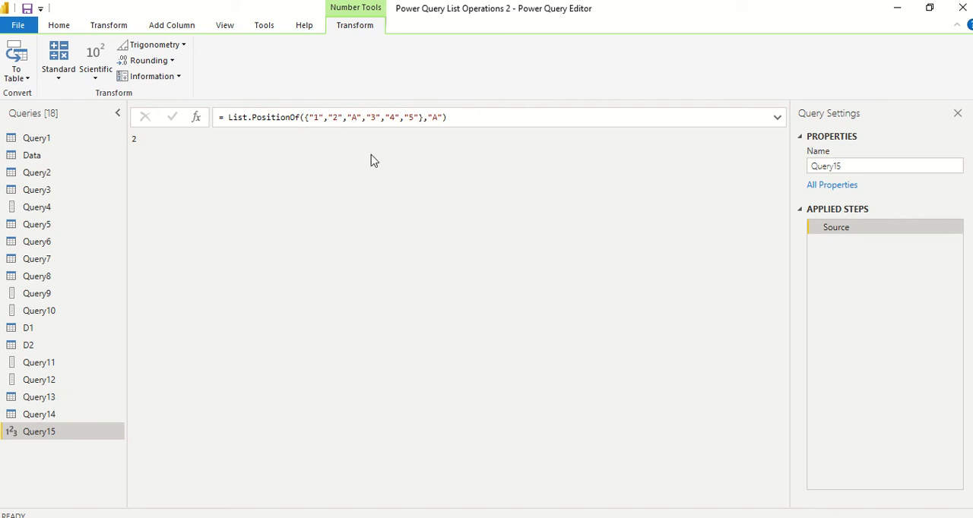
{"action": "left_click", "coordinate": [29, 345]}
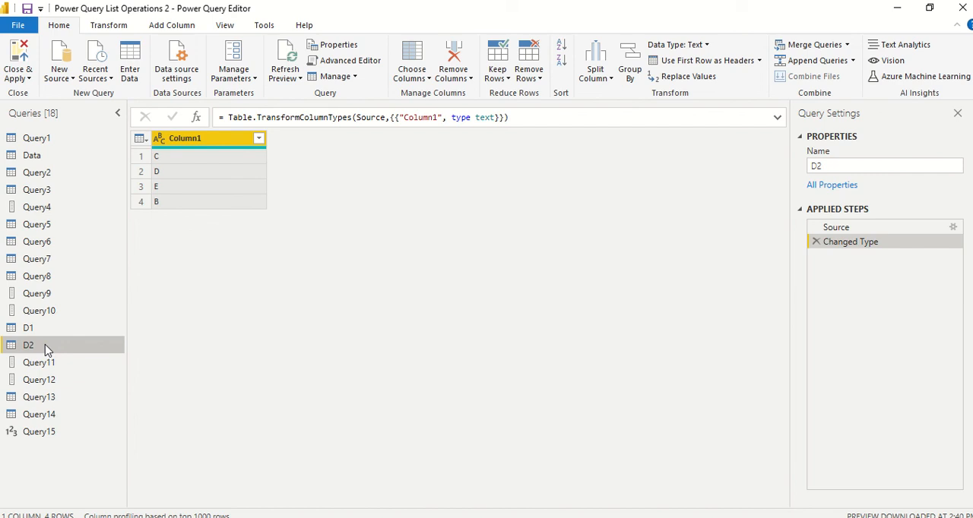
{"action": "mouse_move", "coordinate": [53, 295]}
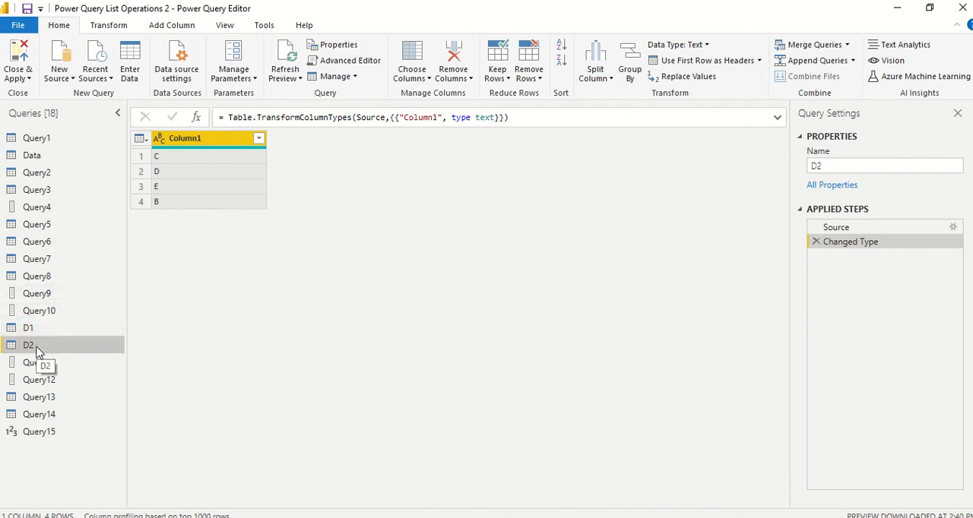
{"action": "mouse_move", "coordinate": [183, 166]}
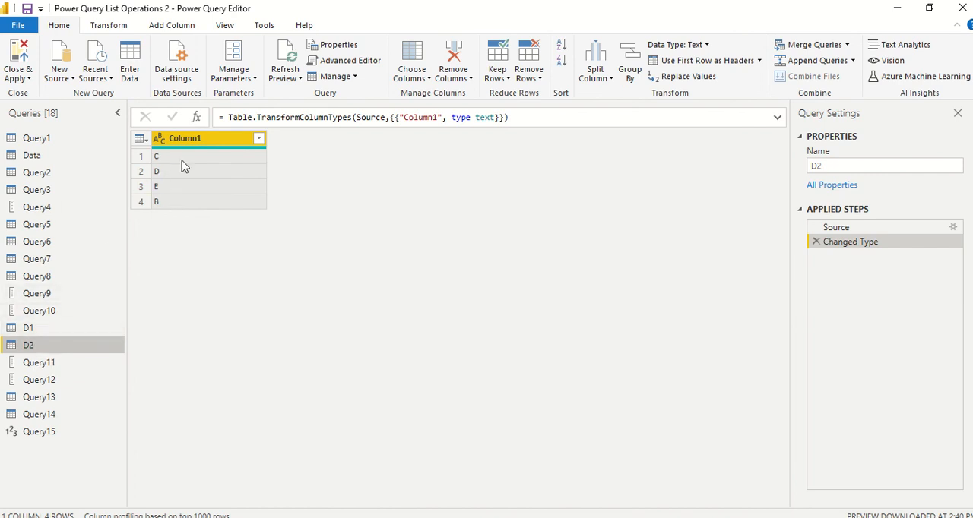
{"action": "mouse_move", "coordinate": [178, 174]}
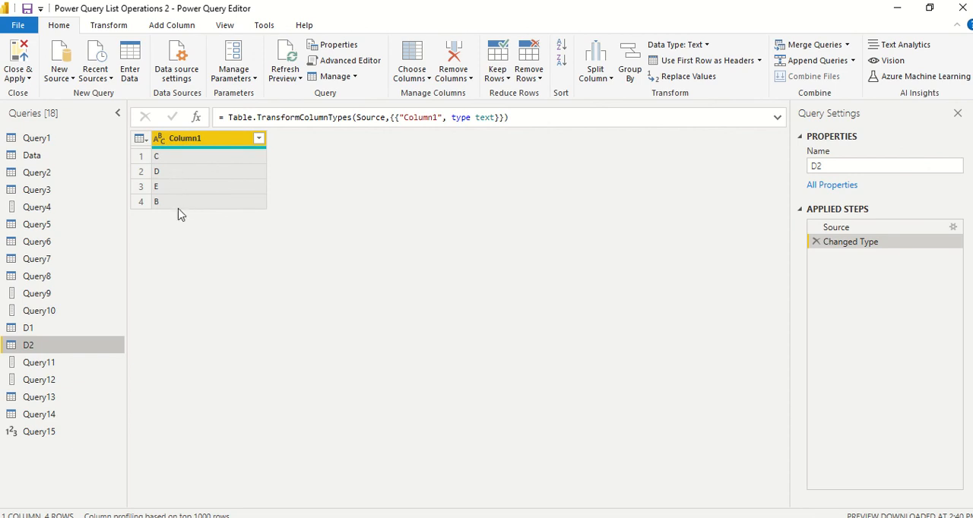
{"action": "mouse_move", "coordinate": [189, 163]}
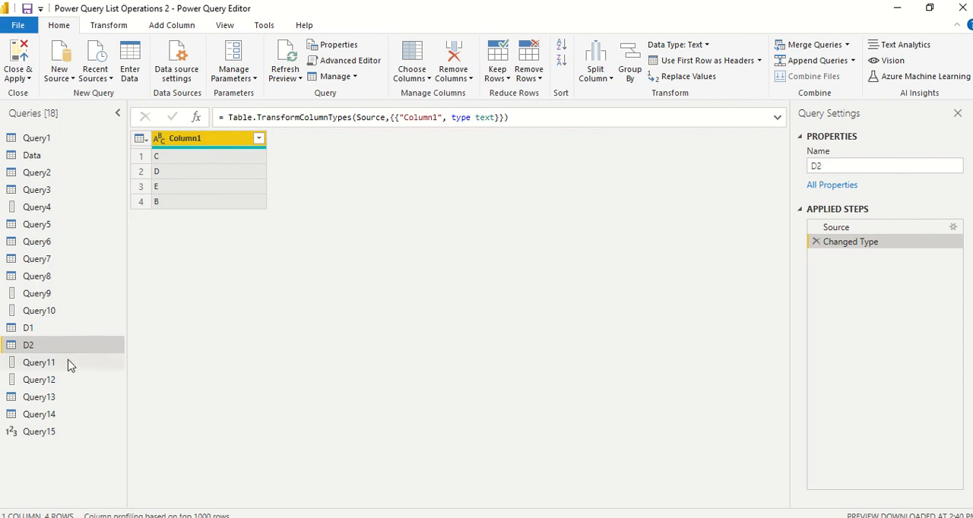
{"action": "right_click", "coordinate": [27, 345]}
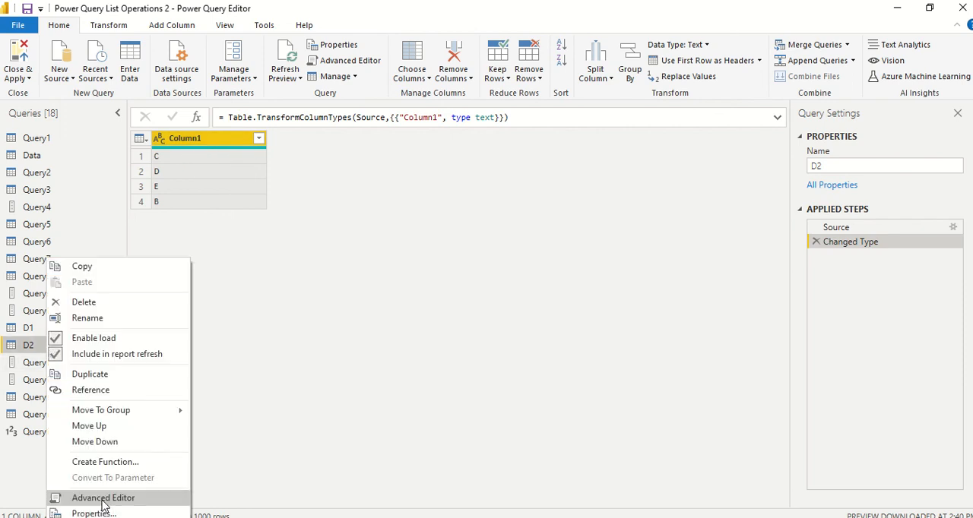
{"action": "left_click", "coordinate": [104, 498]}
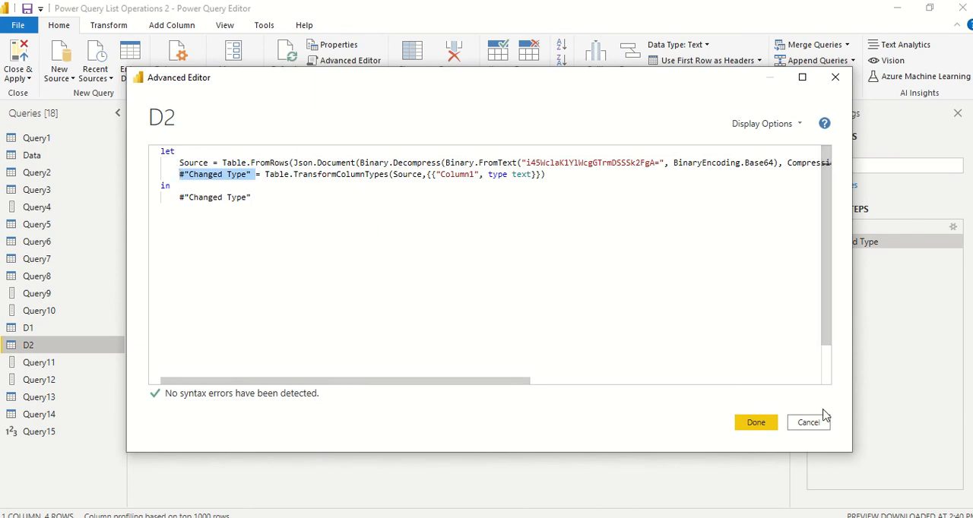
{"action": "left_click", "coordinate": [754, 423]}
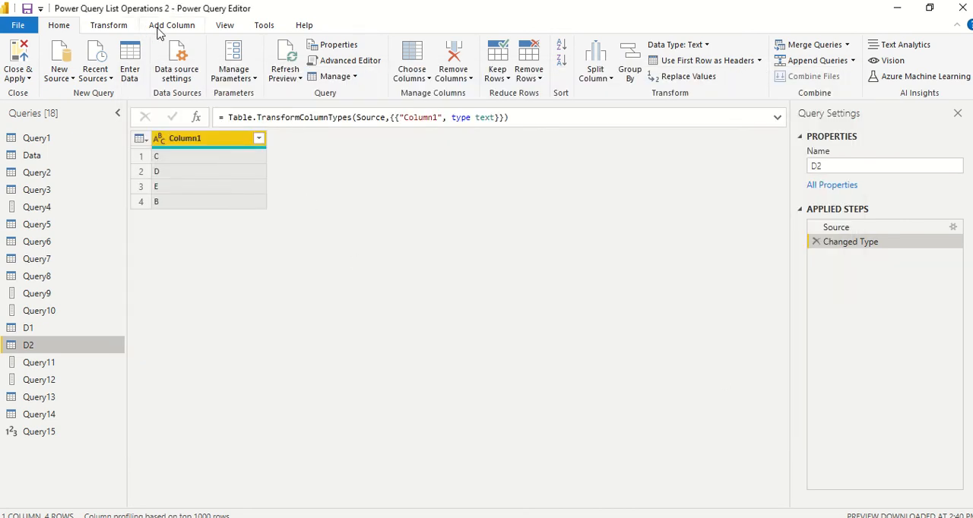
- Start a custom column on D2 named Check
{"action": "left_click", "coordinate": [172, 25]}
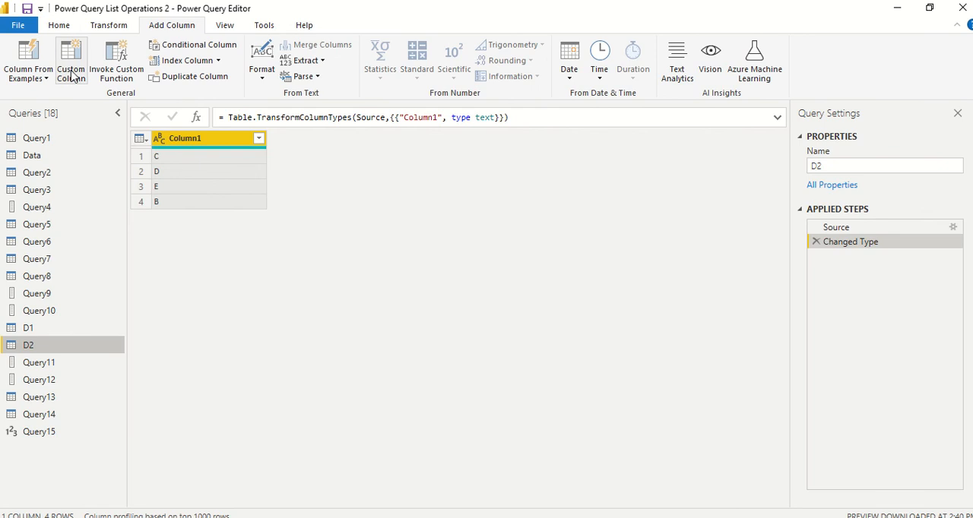
{"action": "left_click", "coordinate": [70, 59]}
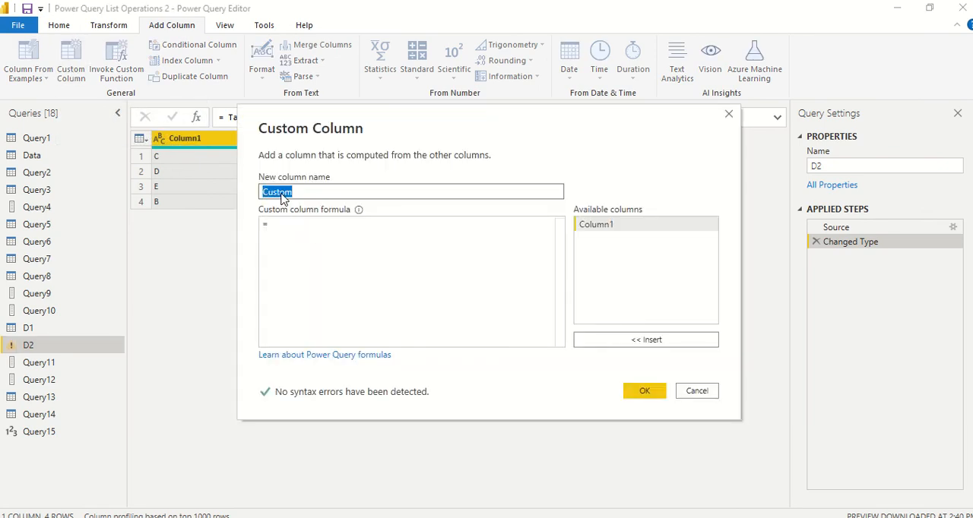
{"action": "type", "text": "Check"}
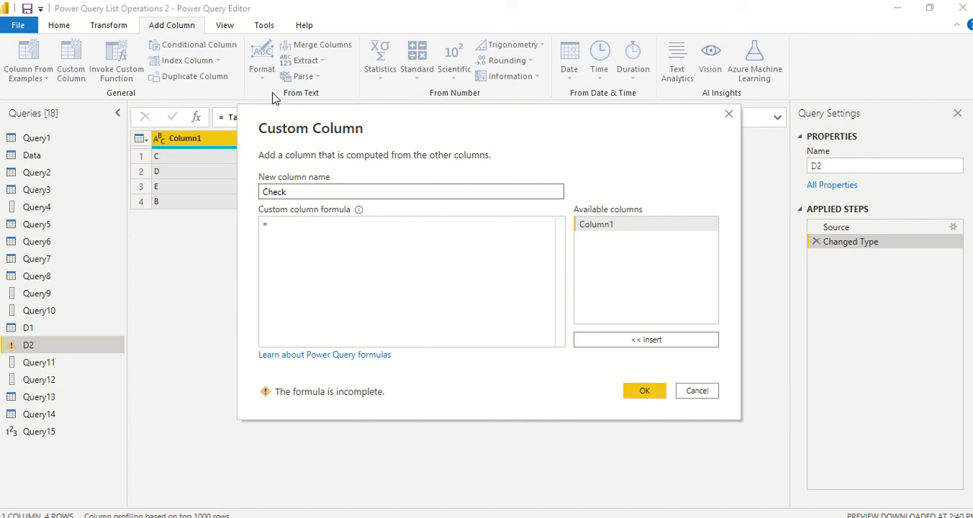
- Define Check as List.PositionOf(#"Changed Type"[Column1],"B"), returning 3 on every row
{"action": "type", "text": "L"}
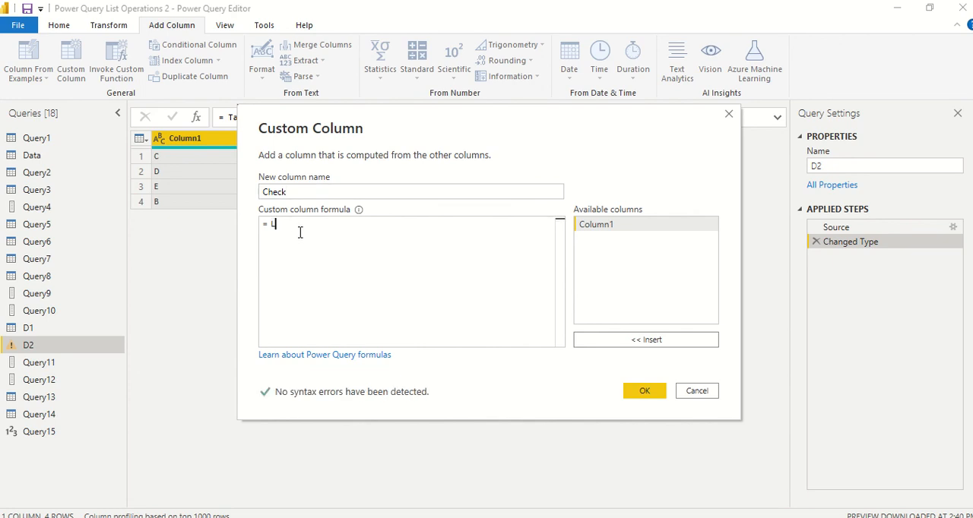
{"action": "type", "text": "ist"}
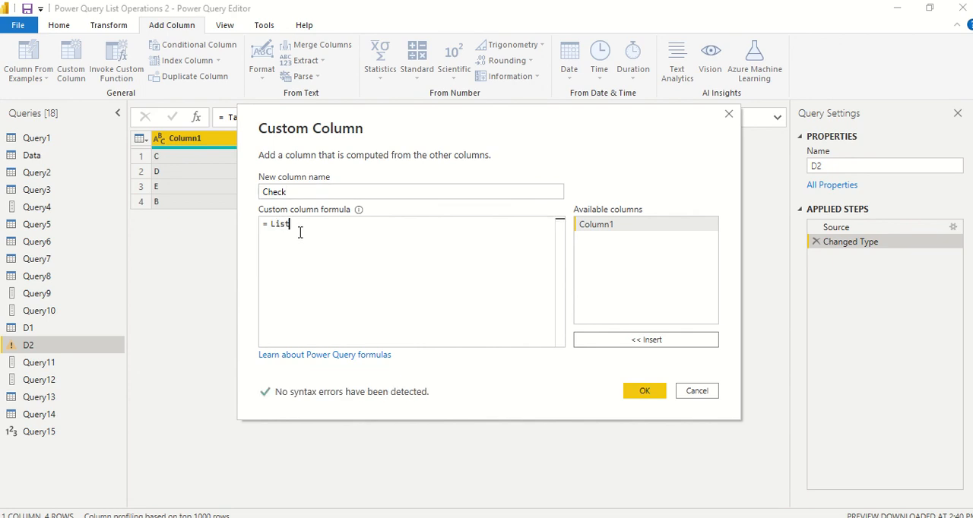
{"action": "type", "text": ".PositionOf("}
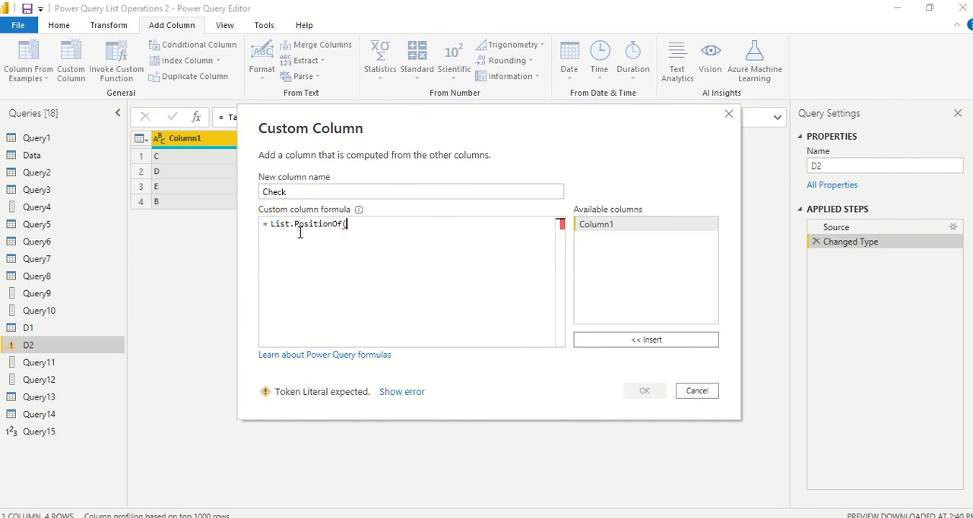
{"action": "type", "text": "#\"Changed Type\" [Column1"}
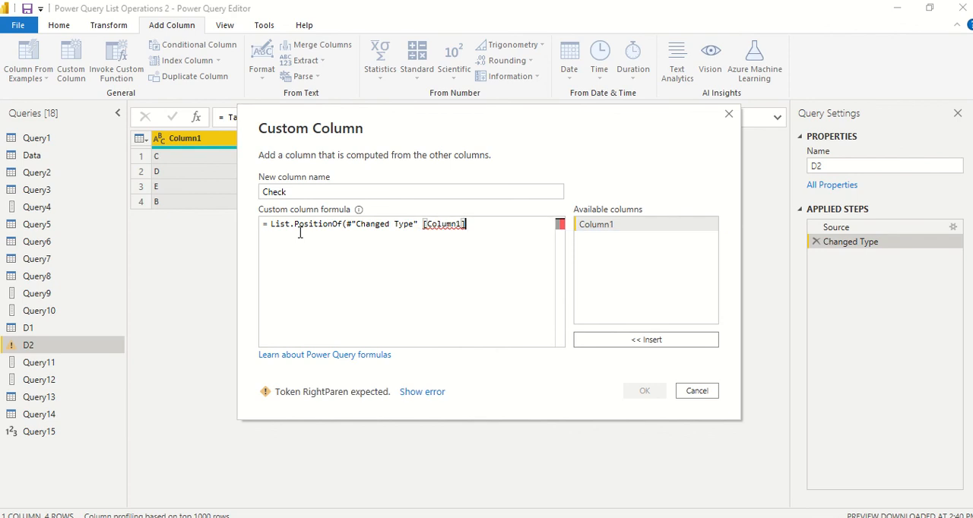
{"action": "type", "text": ")"}
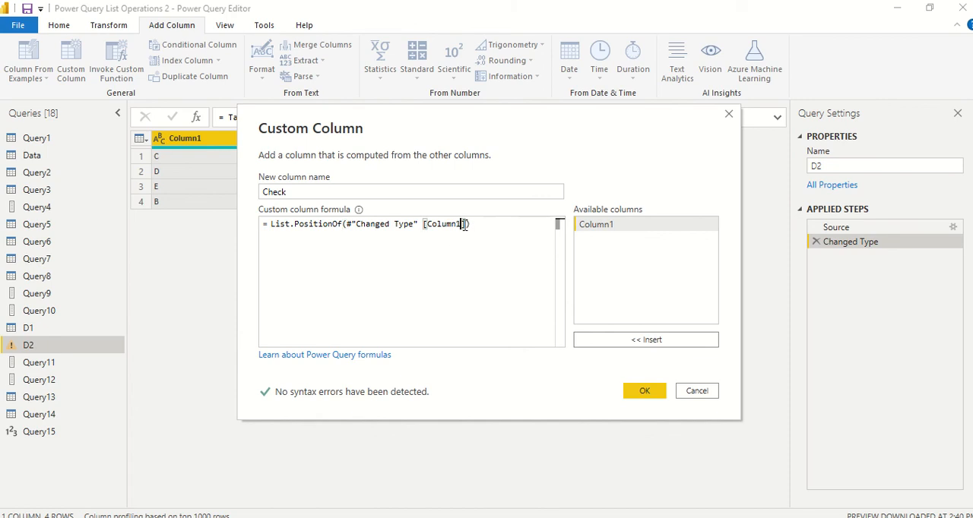
{"action": "type", "text": ","}
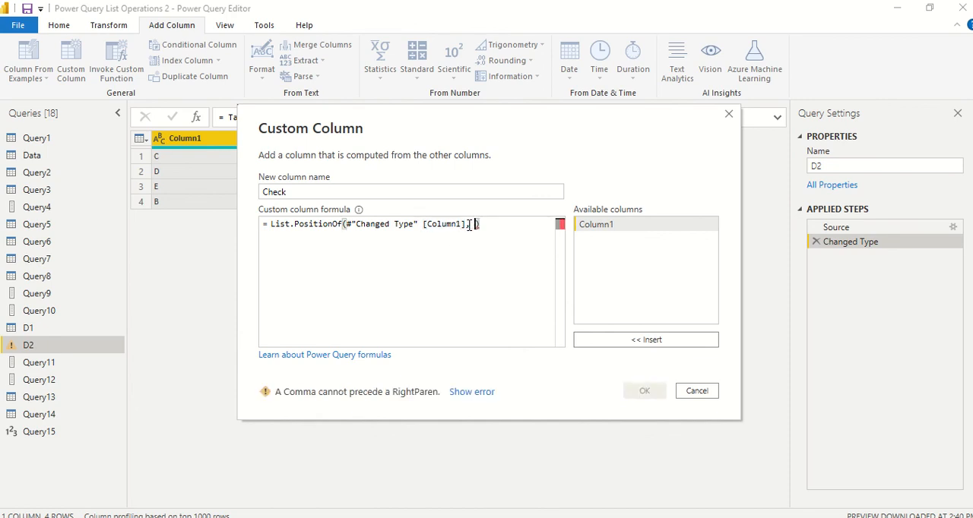
{"action": "type", "text": ",\"B\""}
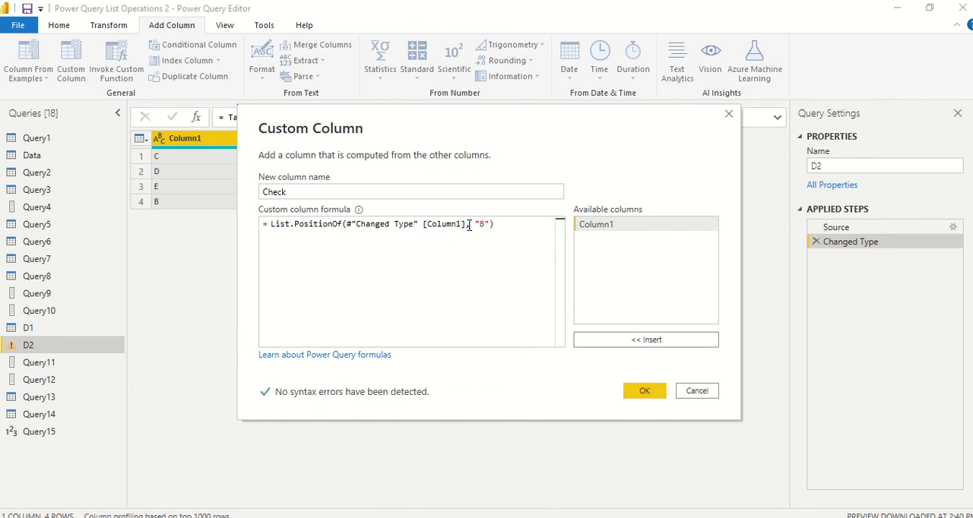
{"action": "left_click", "coordinate": [644, 389]}
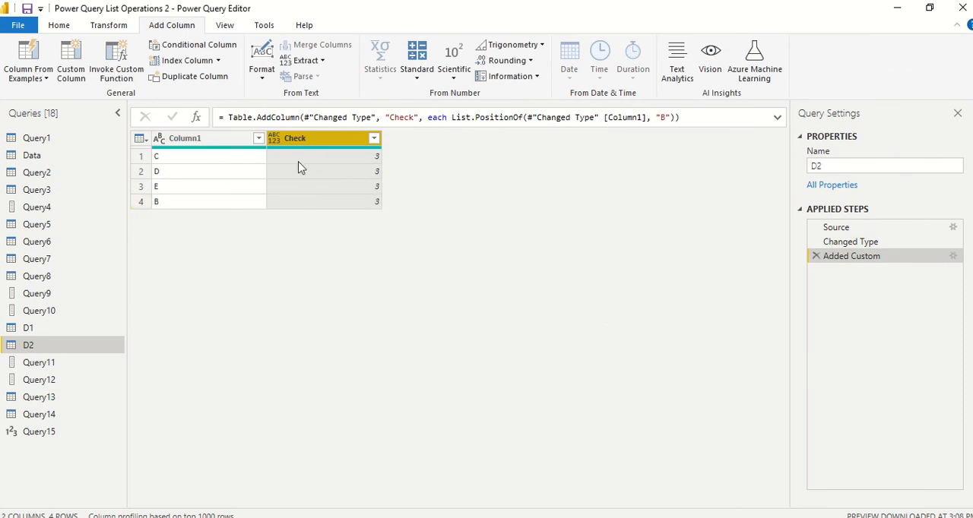
{"action": "mouse_move", "coordinate": [312, 197]}
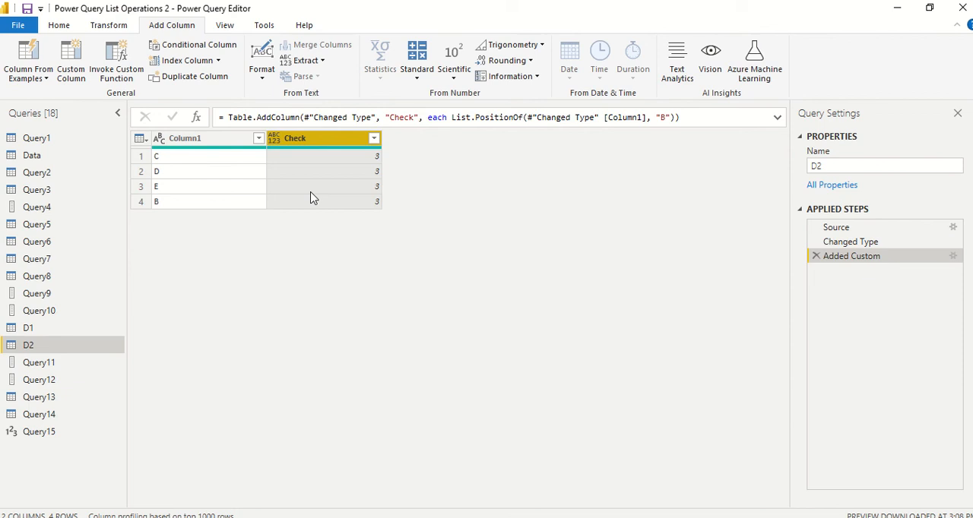
{"action": "mouse_move", "coordinate": [429, 230]}
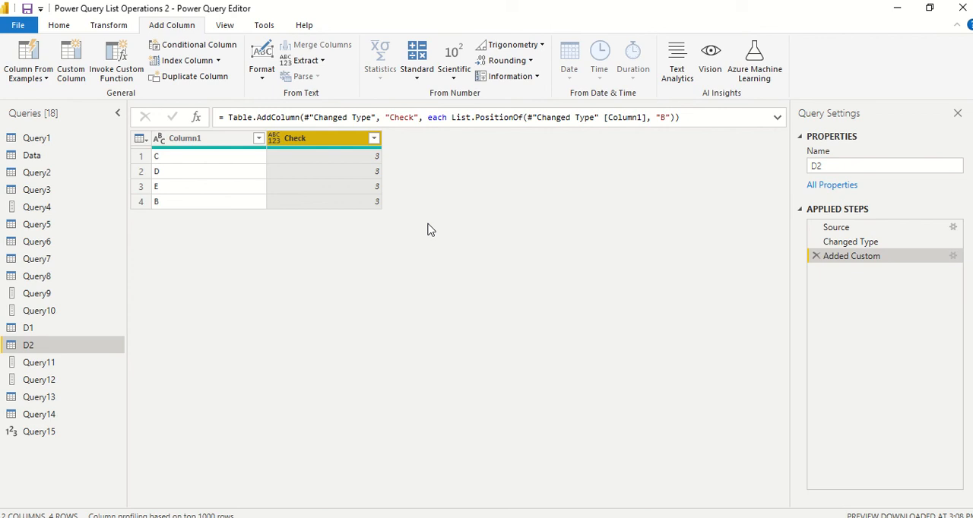
- Select Query14, whose one-row #table shows FALSE
{"action": "left_click", "coordinate": [39, 414]}
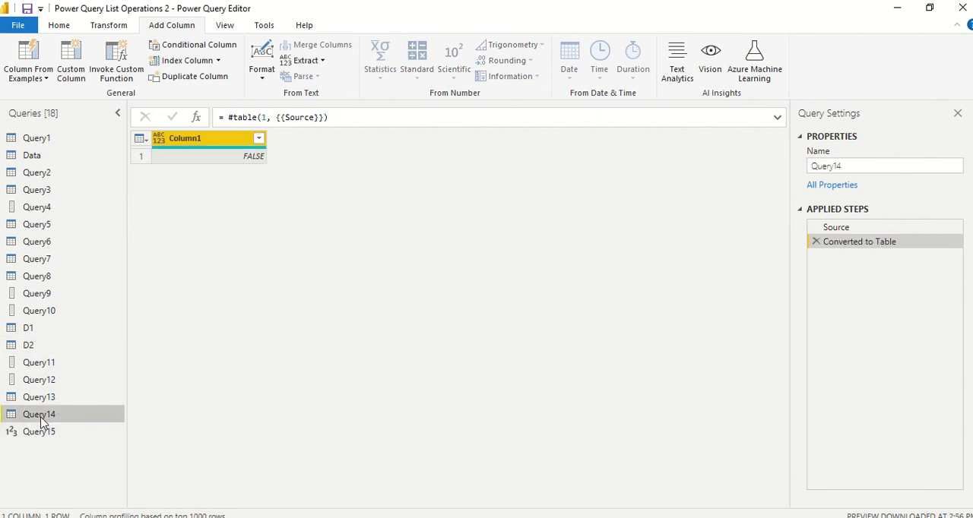
- Change Query15's lookup value to "B" so the formula returns -1
{"action": "left_click", "coordinate": [40, 432]}
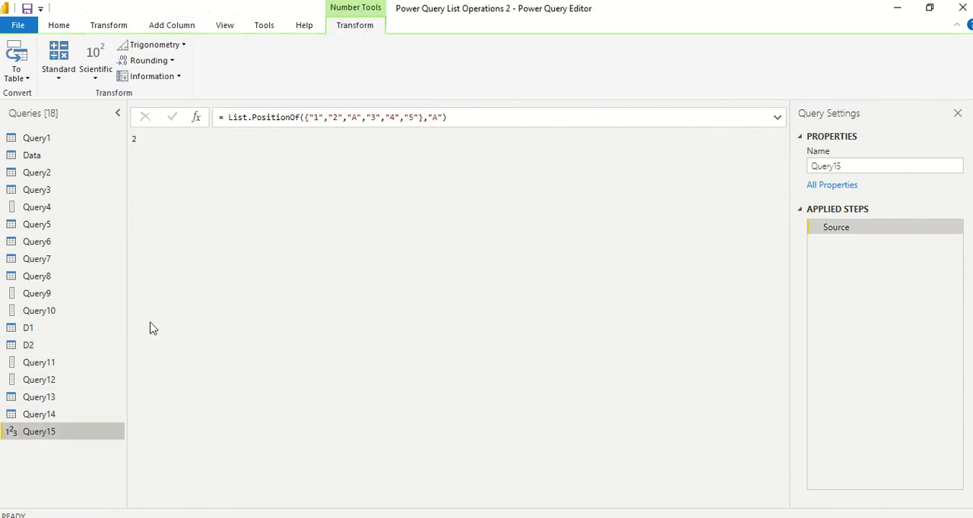
{"action": "left_click", "coordinate": [434, 117]}
{"action": "type", "text": "B"}
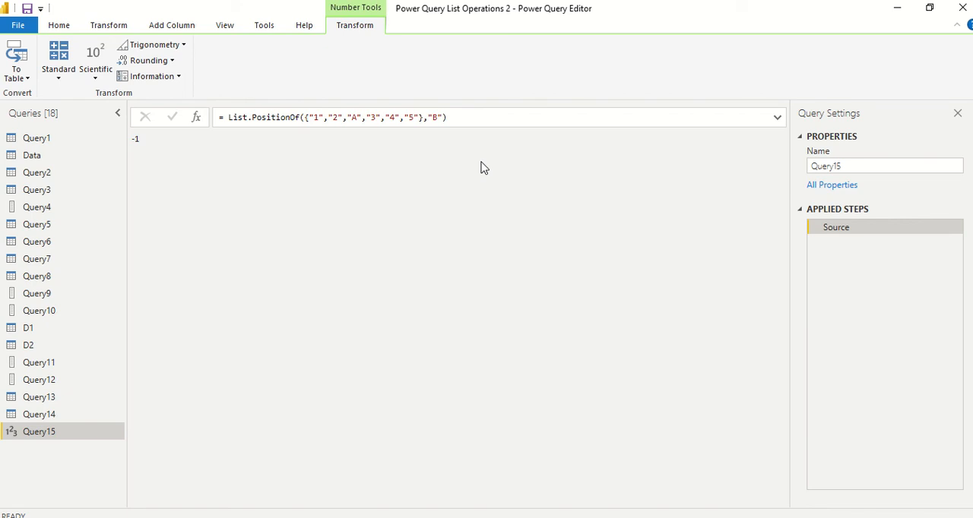
{"action": "mouse_move", "coordinate": [454, 149]}
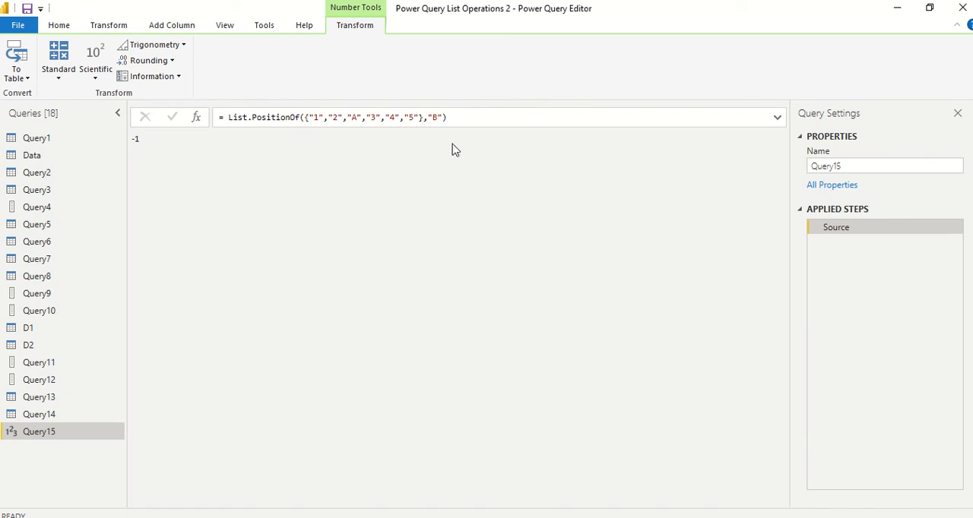
- Convert Query15's -1 result into a one-row table with To Table
{"action": "left_click", "coordinate": [24, 78]}
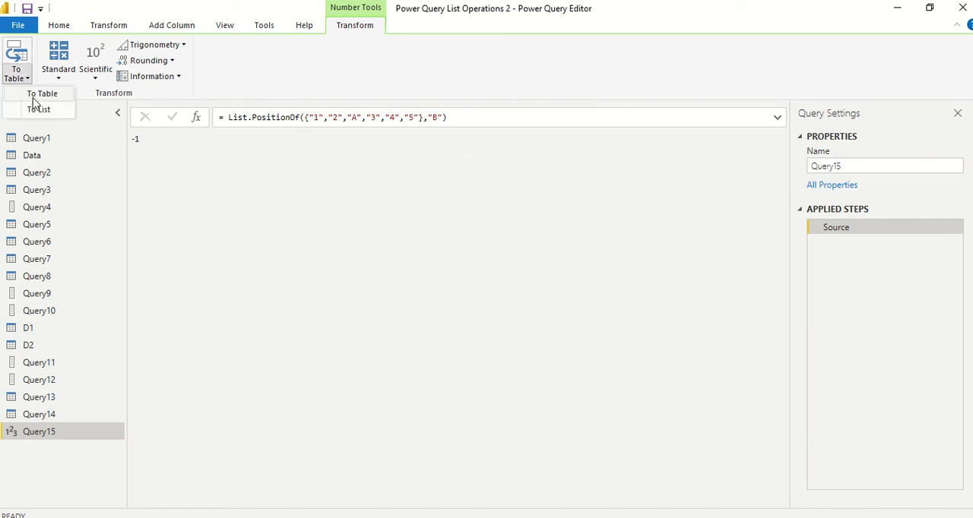
{"action": "left_click", "coordinate": [43, 92]}
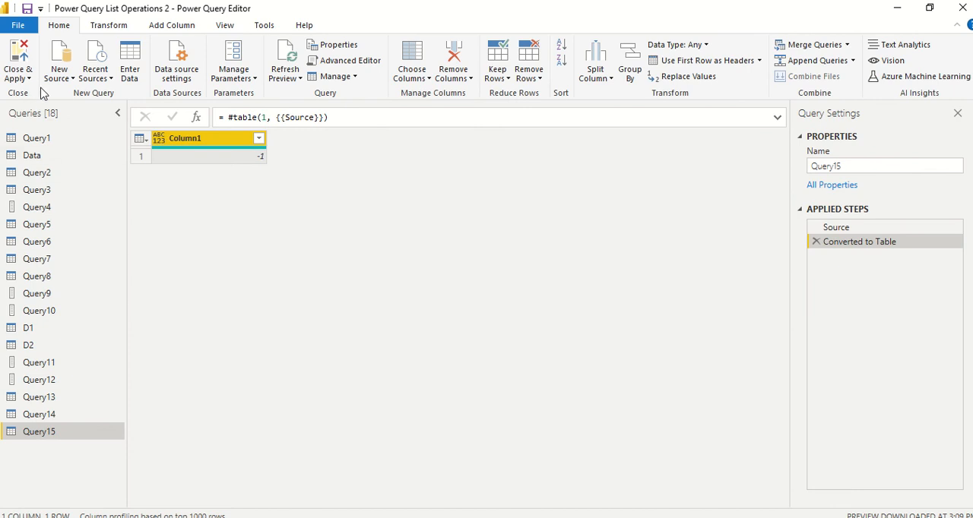
{"action": "mouse_move", "coordinate": [18, 89]}
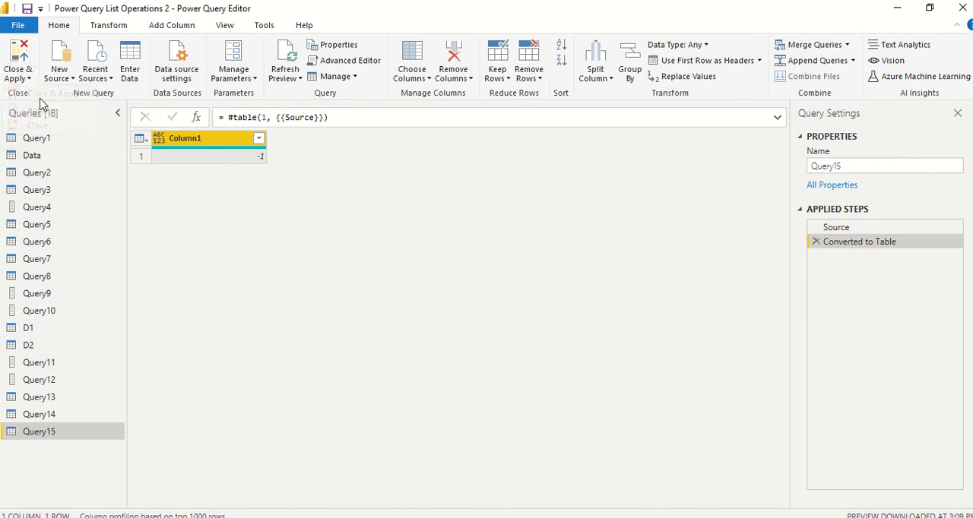